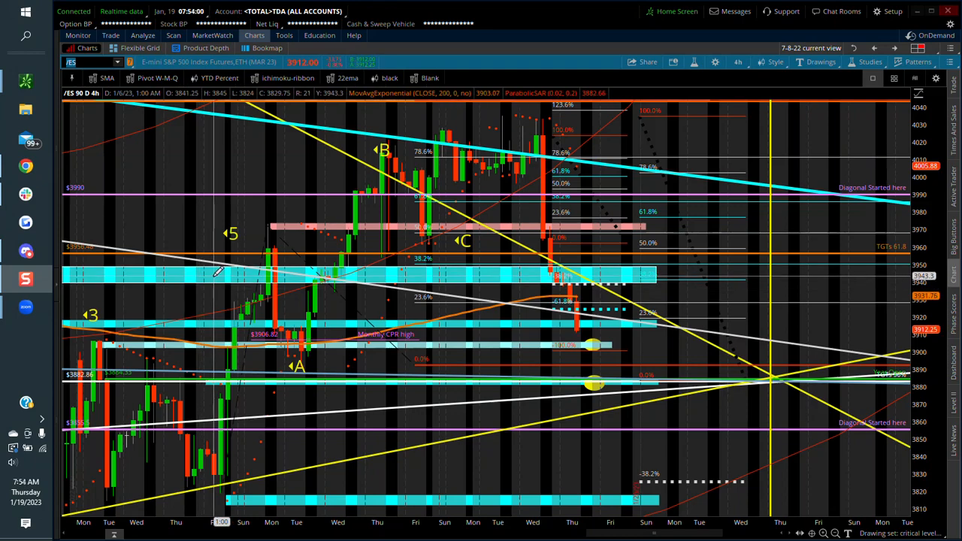
{"action": "mouse_move", "coordinate": [469, 273]}
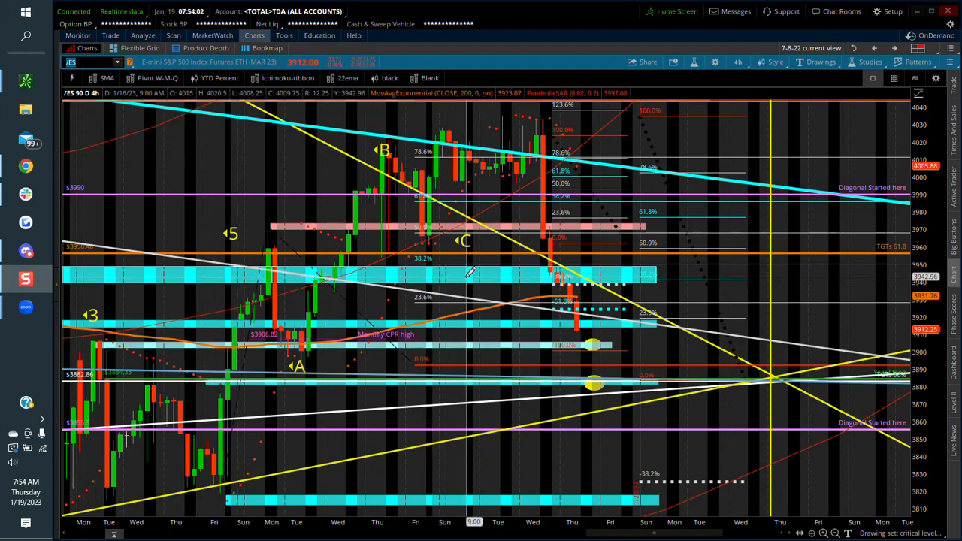
{"action": "mouse_move", "coordinate": [514, 496]}
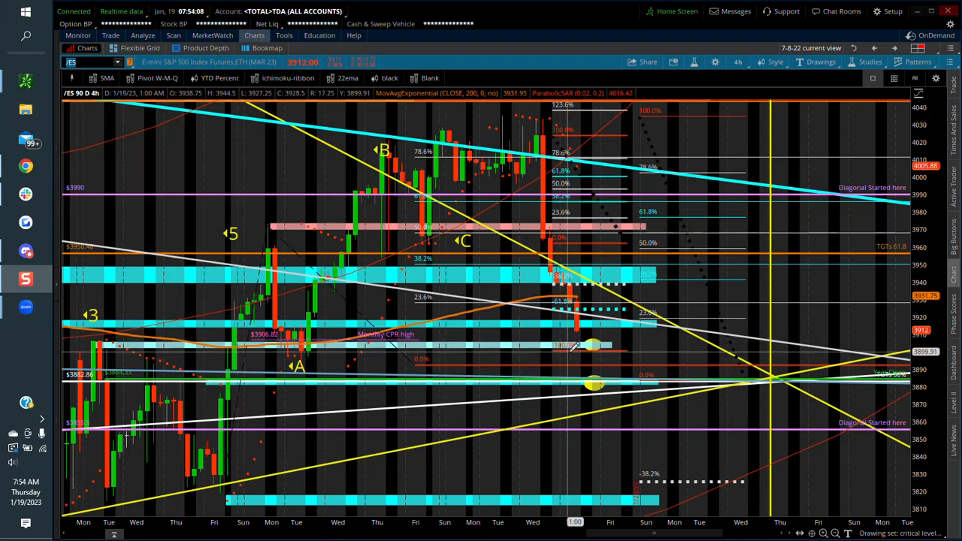
{"action": "mouse_move", "coordinate": [527, 328]}
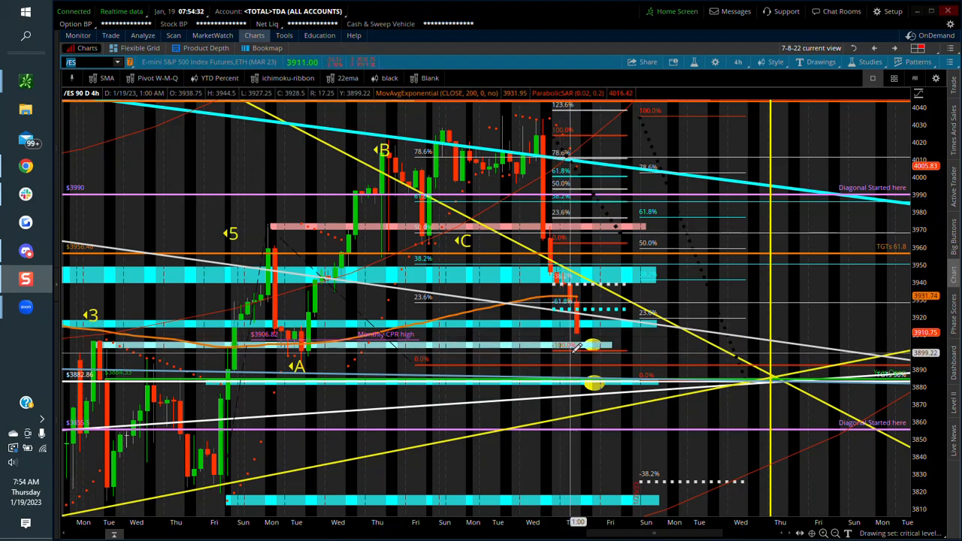
{"action": "mouse_move", "coordinate": [589, 346]}
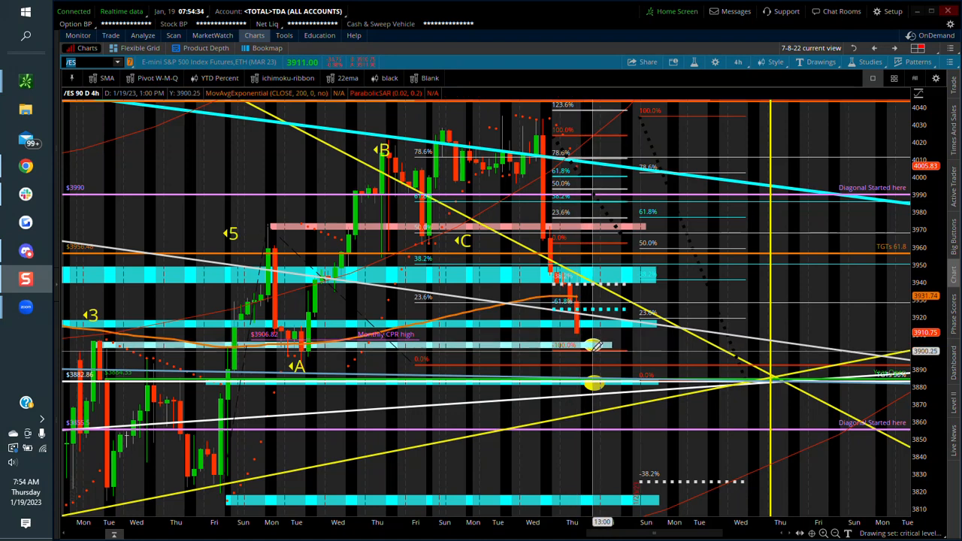
{"action": "mouse_move", "coordinate": [595, 343]}
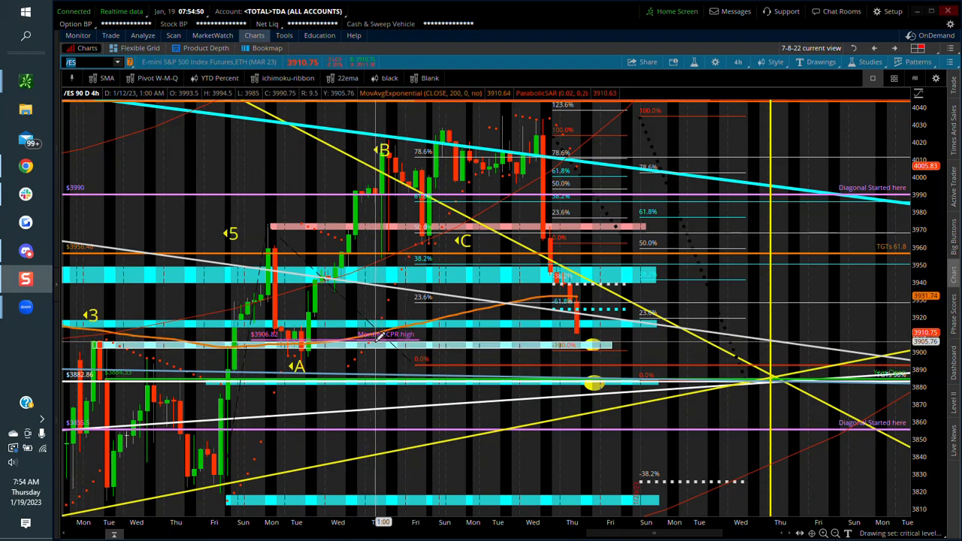
{"action": "mouse_move", "coordinate": [283, 363]}
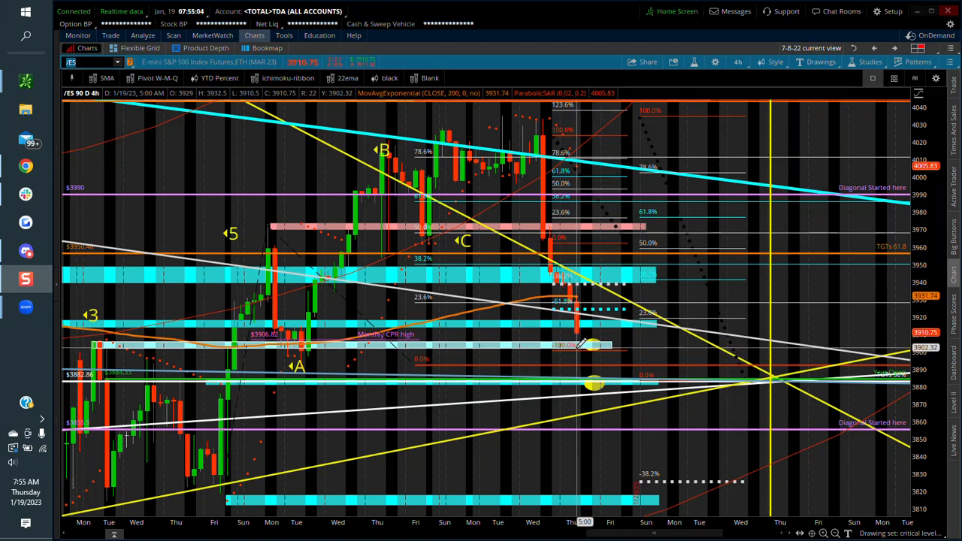
{"action": "mouse_move", "coordinate": [594, 397]}
{"action": "type", "text": "/NQ"}
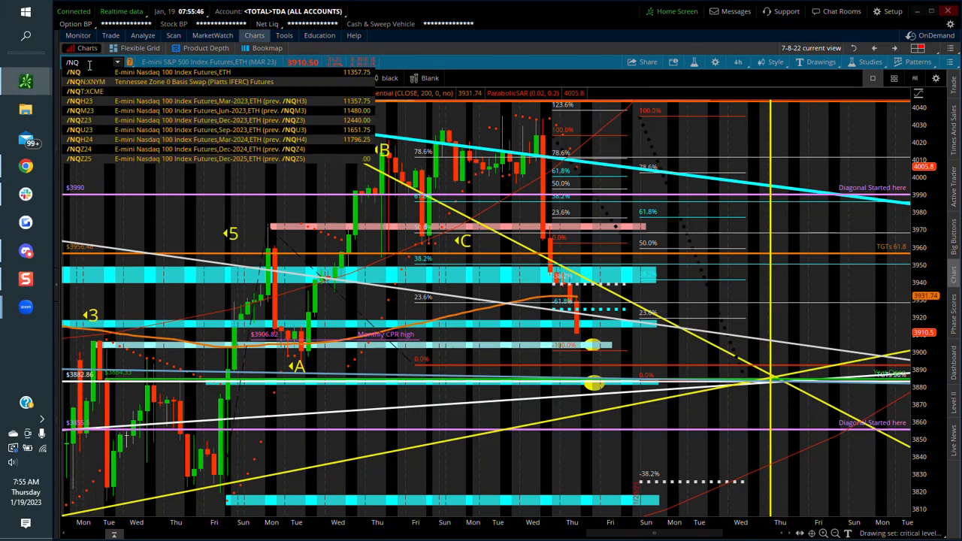
Load the /NQ E-mini Nasdaq 100 futures on the 4-hour chart.
{"action": "left_click", "coordinate": [87, 64]}
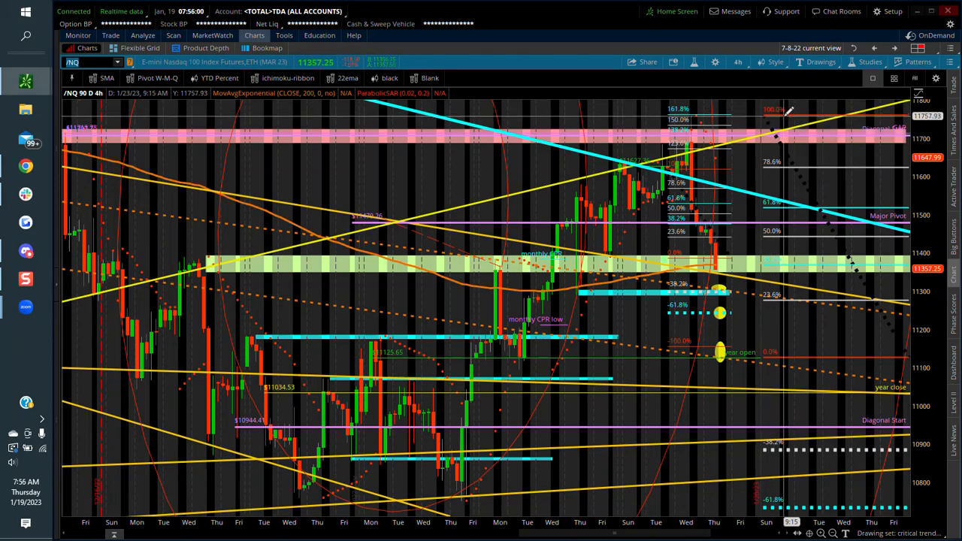
{"action": "mouse_move", "coordinate": [787, 113]}
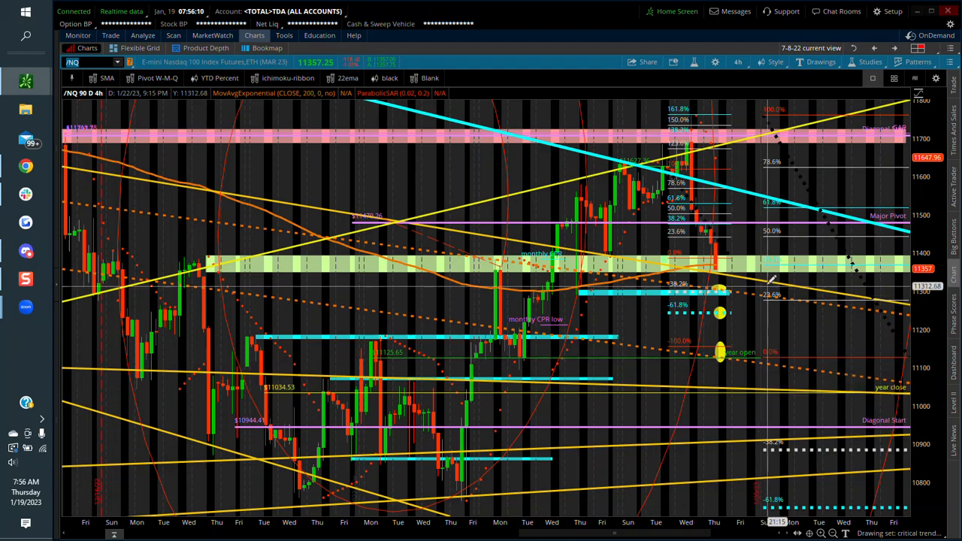
{"action": "mouse_move", "coordinate": [761, 262]}
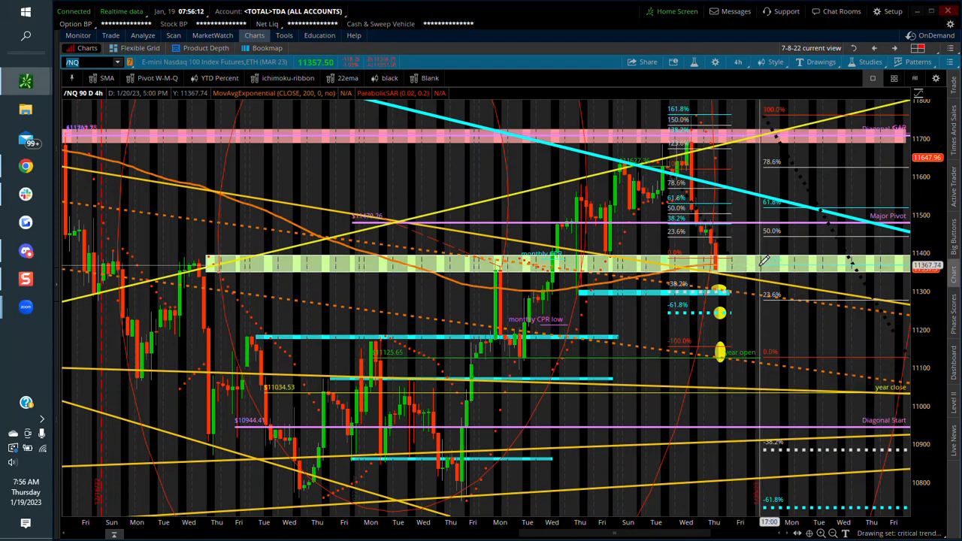
{"action": "mouse_move", "coordinate": [298, 276]}
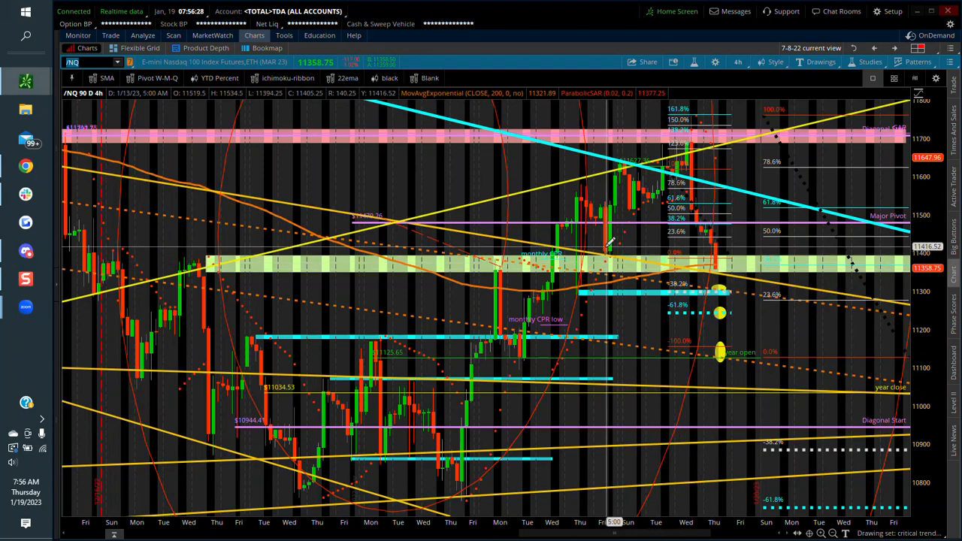
{"action": "mouse_move", "coordinate": [429, 240]}
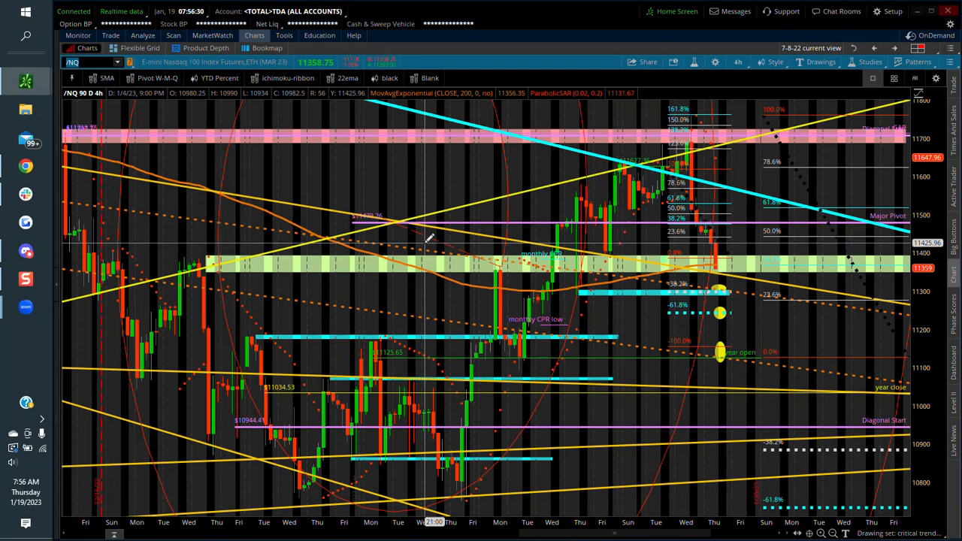
{"action": "mouse_move", "coordinate": [209, 253]}
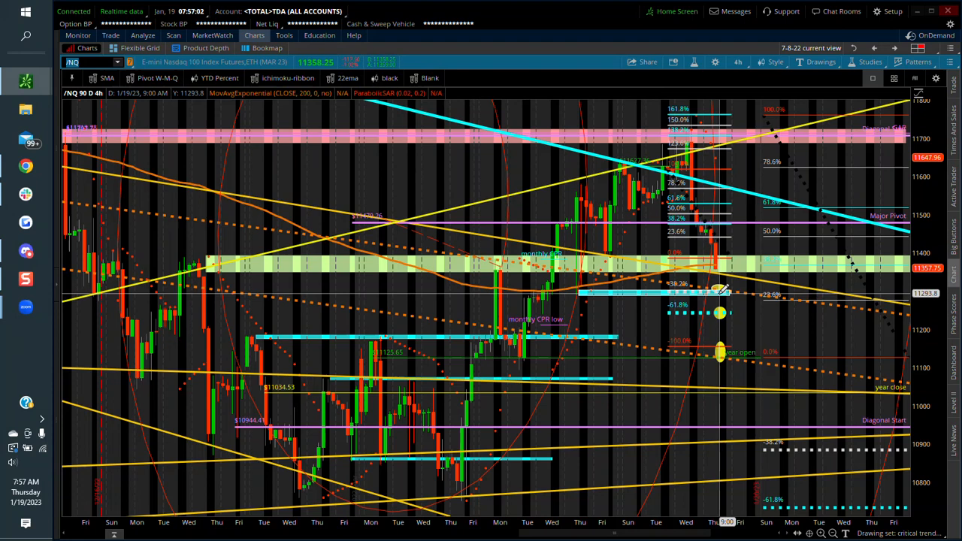
{"action": "mouse_move", "coordinate": [718, 293]}
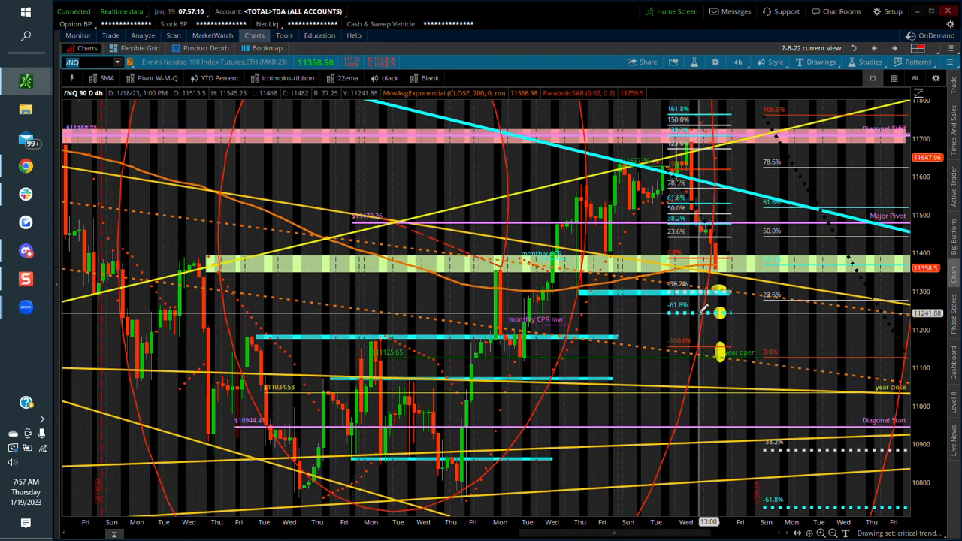
{"action": "mouse_move", "coordinate": [721, 311]}
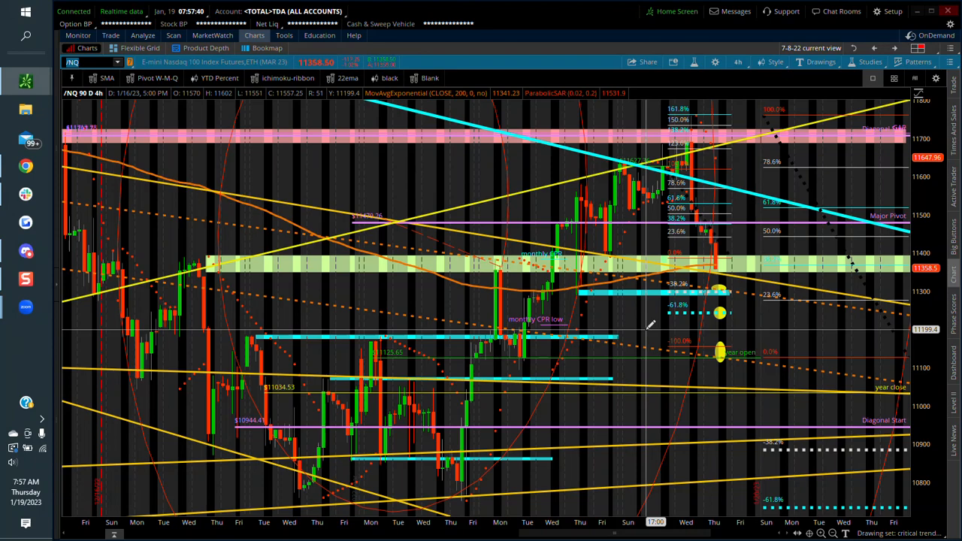
{"action": "mouse_move", "coordinate": [714, 319]}
{"action": "type", "text": "/RTY"}
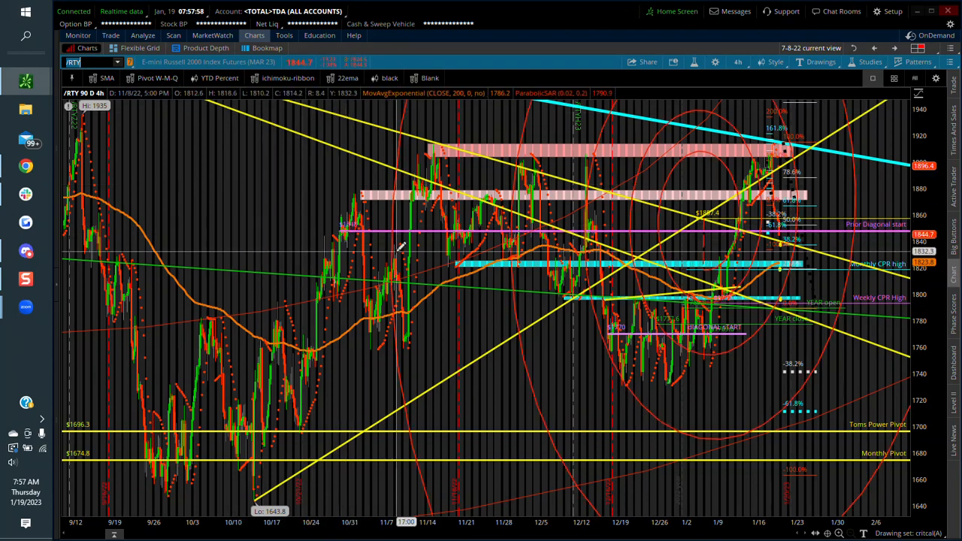
{"action": "mouse_move", "coordinate": [599, 240]}
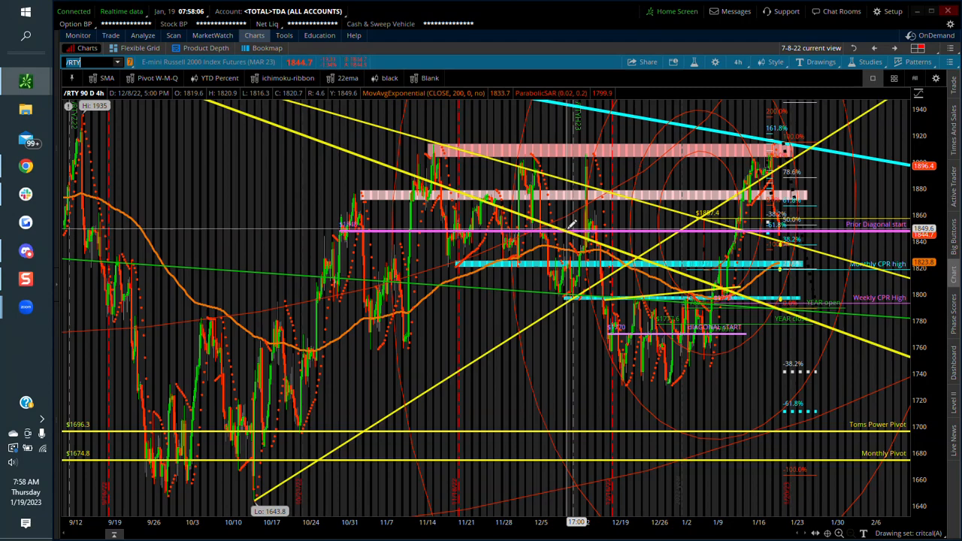
{"action": "mouse_move", "coordinate": [442, 232]}
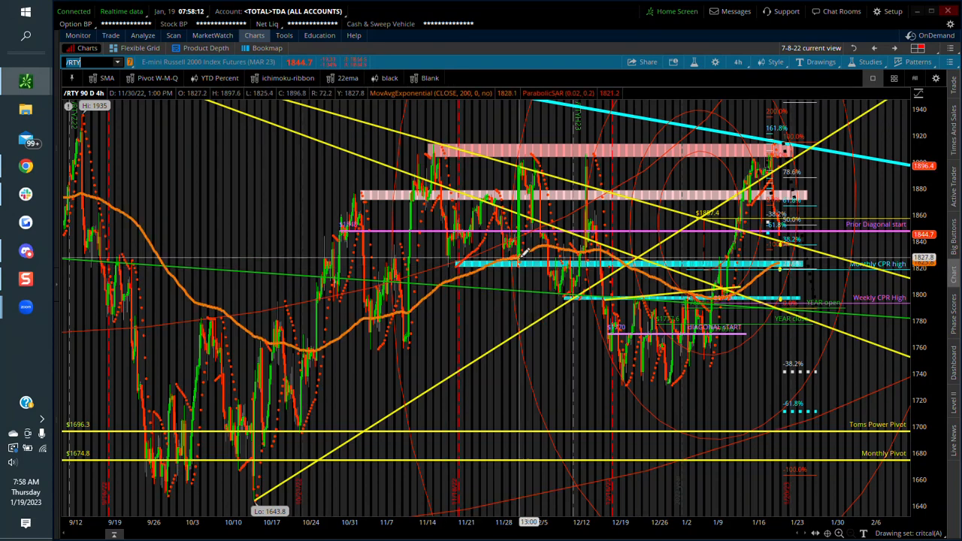
{"action": "mouse_move", "coordinate": [788, 197]}
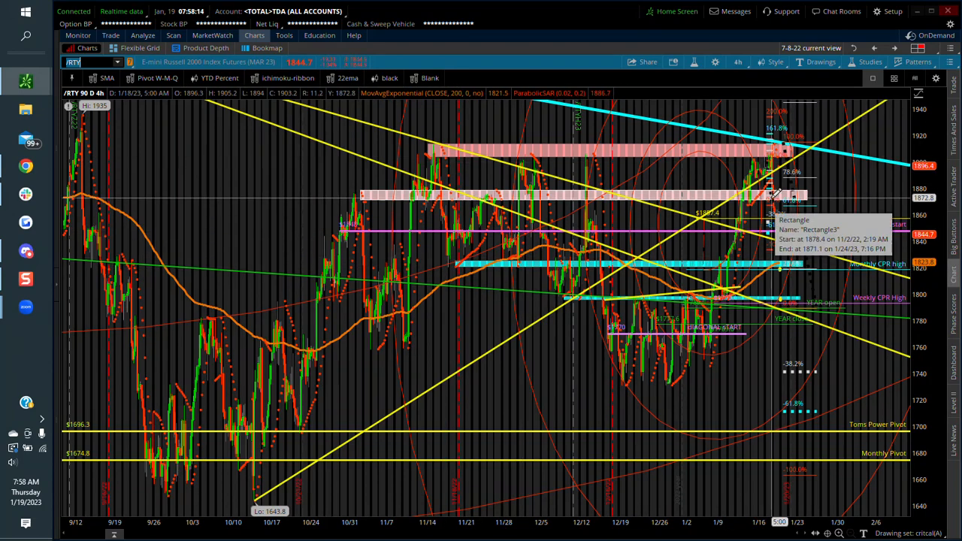
{"action": "mouse_move", "coordinate": [391, 228]}
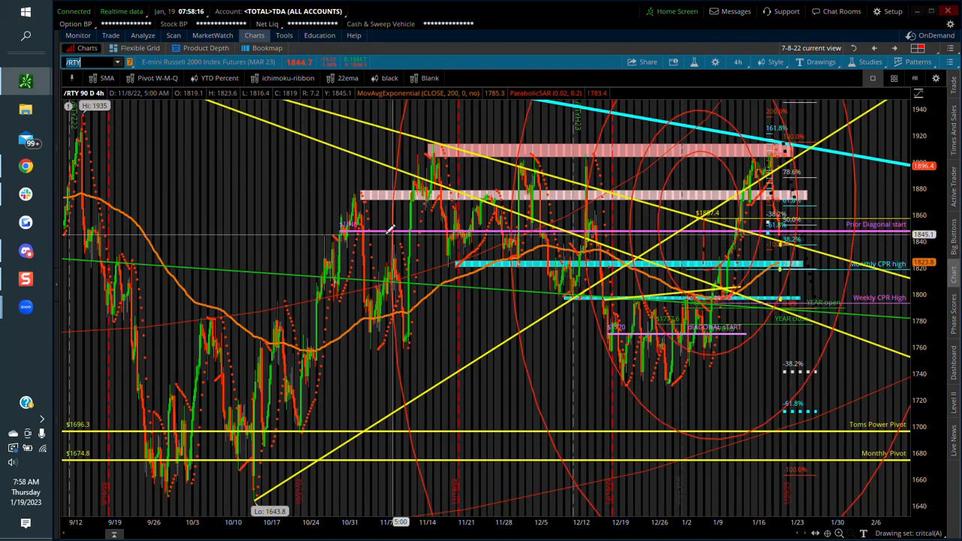
{"action": "mouse_move", "coordinate": [609, 250]}
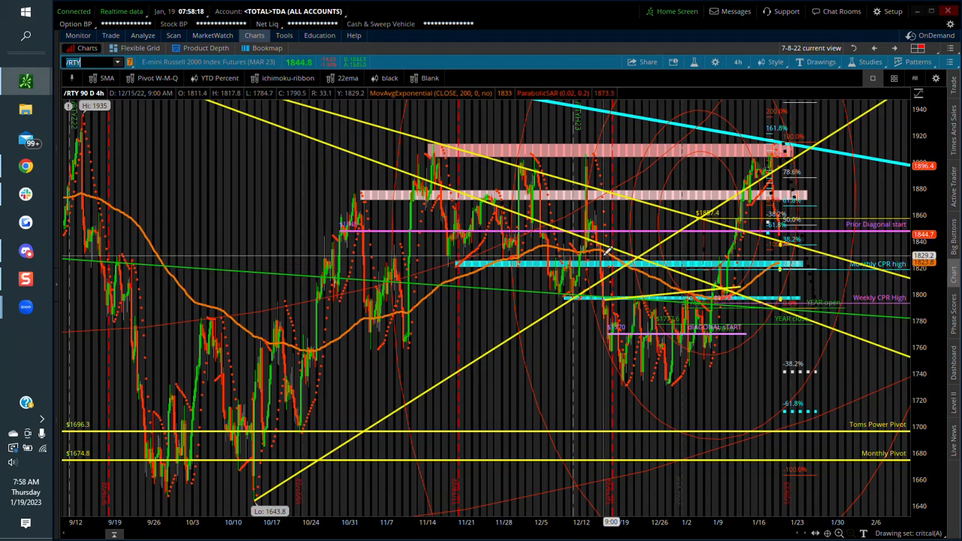
{"action": "mouse_move", "coordinate": [849, 263]}
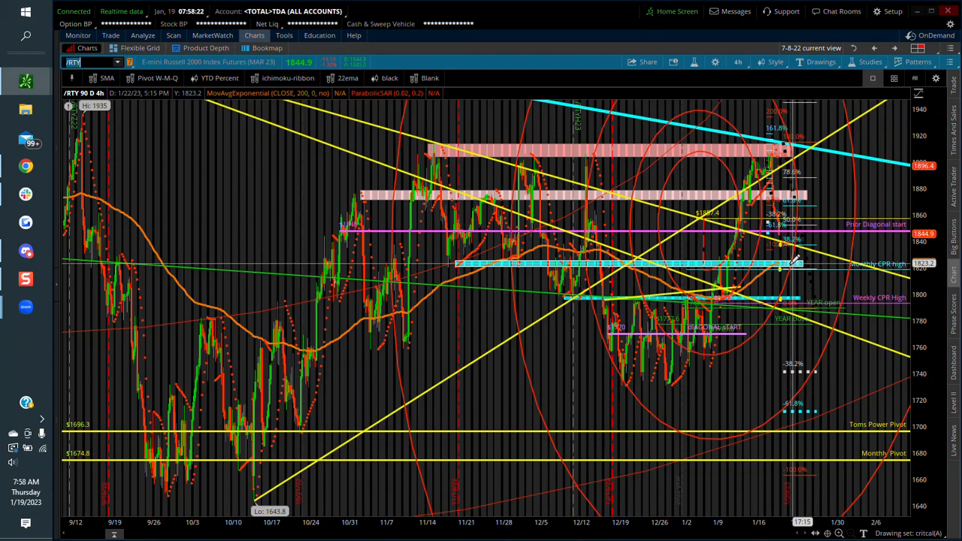
{"action": "mouse_move", "coordinate": [782, 265]}
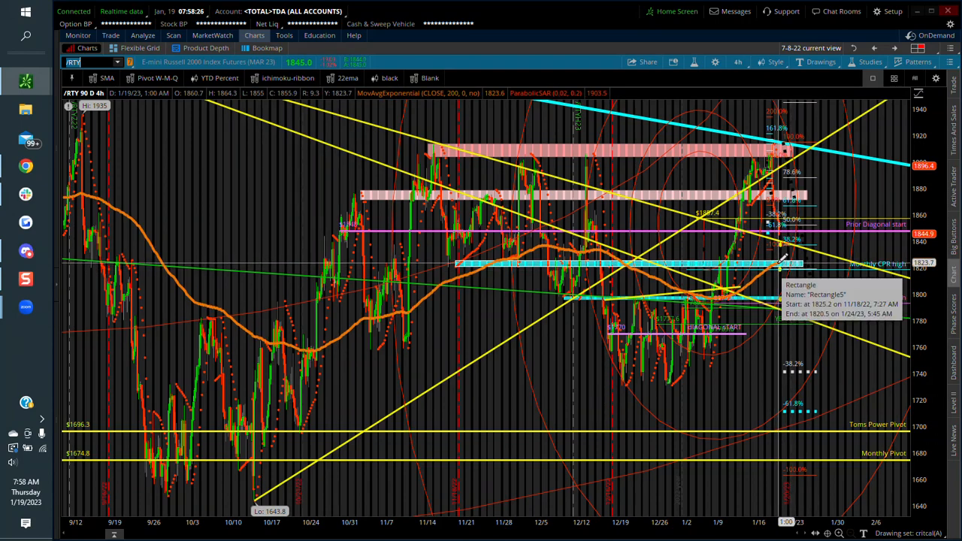
{"action": "mouse_move", "coordinate": [767, 243]}
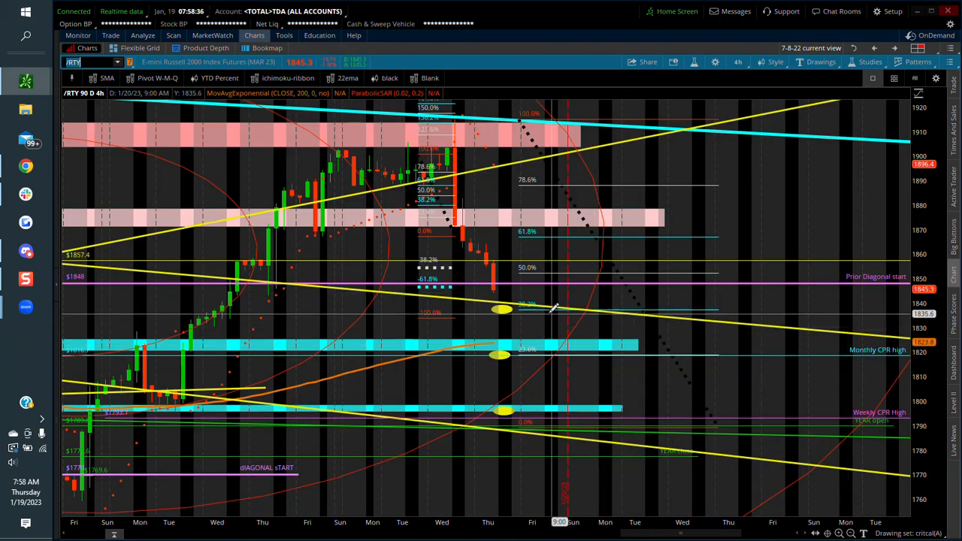
{"action": "mouse_move", "coordinate": [528, 319]}
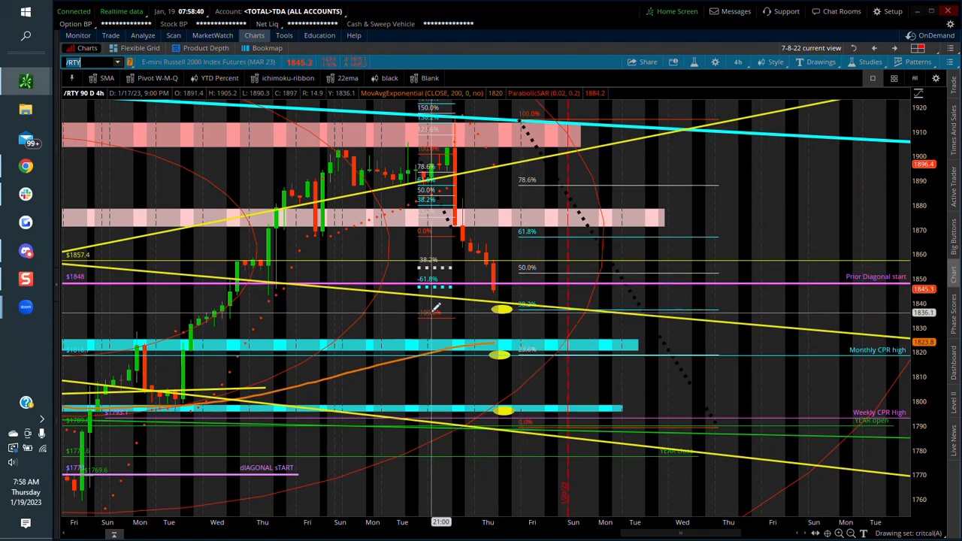
{"action": "mouse_move", "coordinate": [475, 261]}
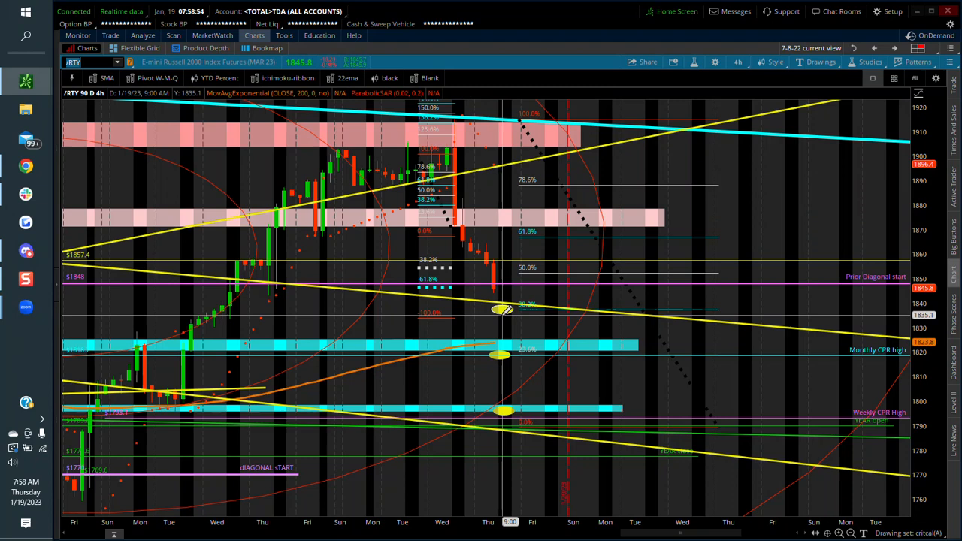
{"action": "mouse_move", "coordinate": [499, 312]}
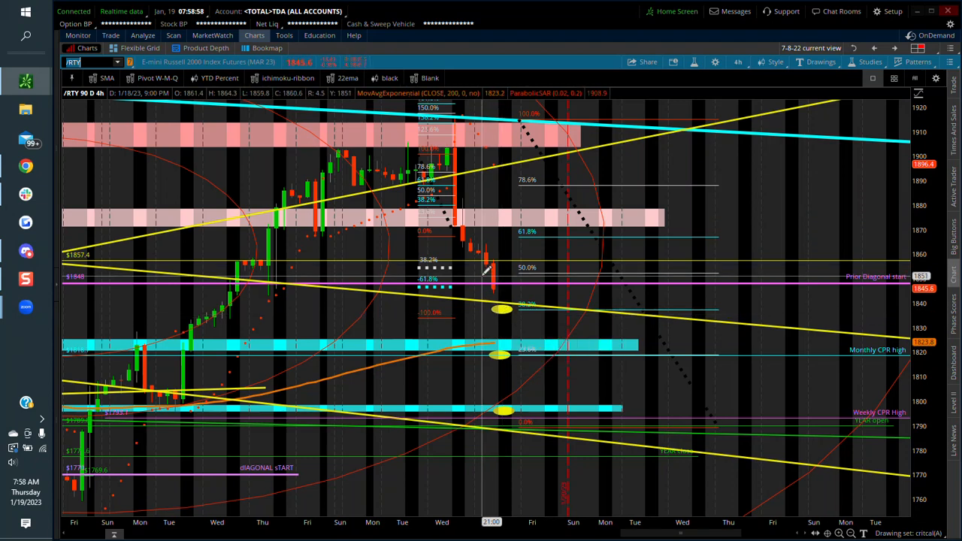
{"action": "mouse_move", "coordinate": [499, 306]}
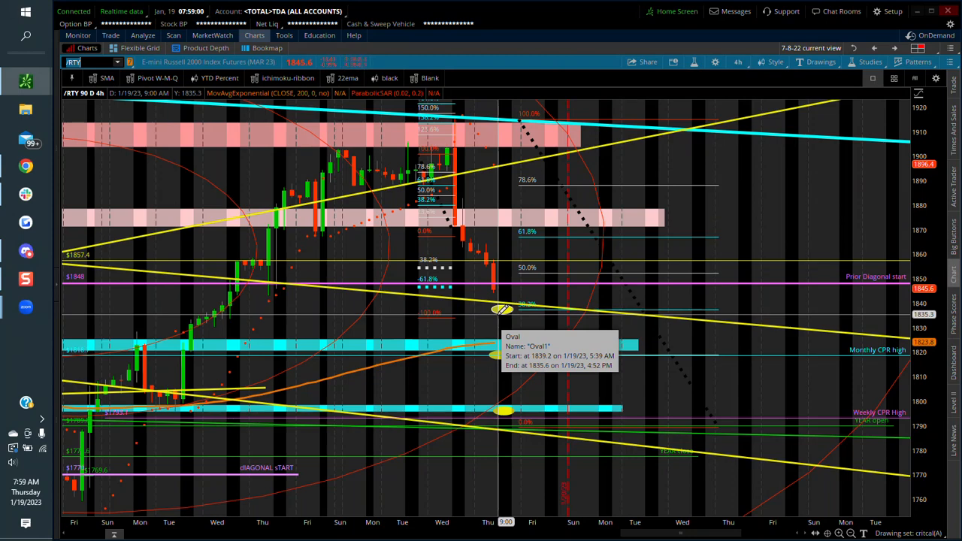
{"action": "mouse_move", "coordinate": [478, 343]}
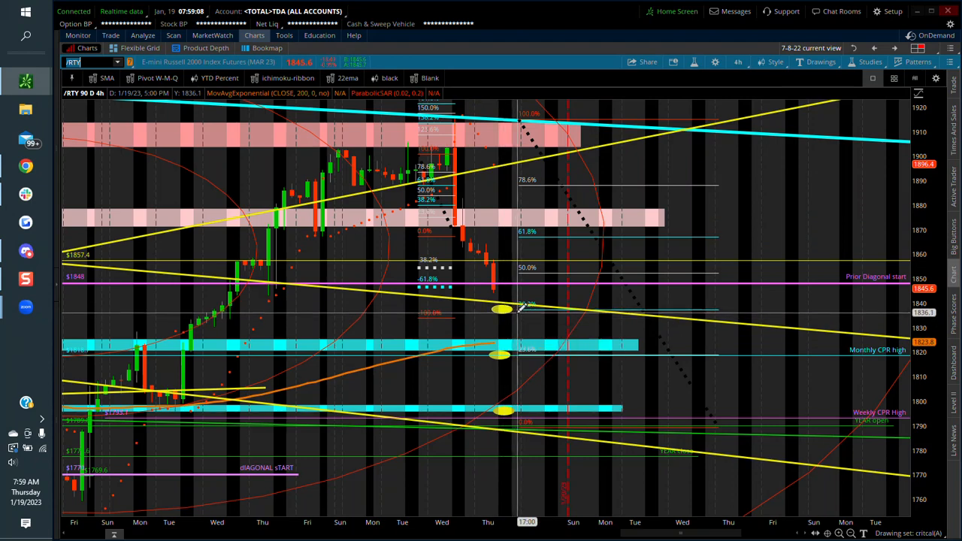
{"action": "mouse_move", "coordinate": [499, 310]}
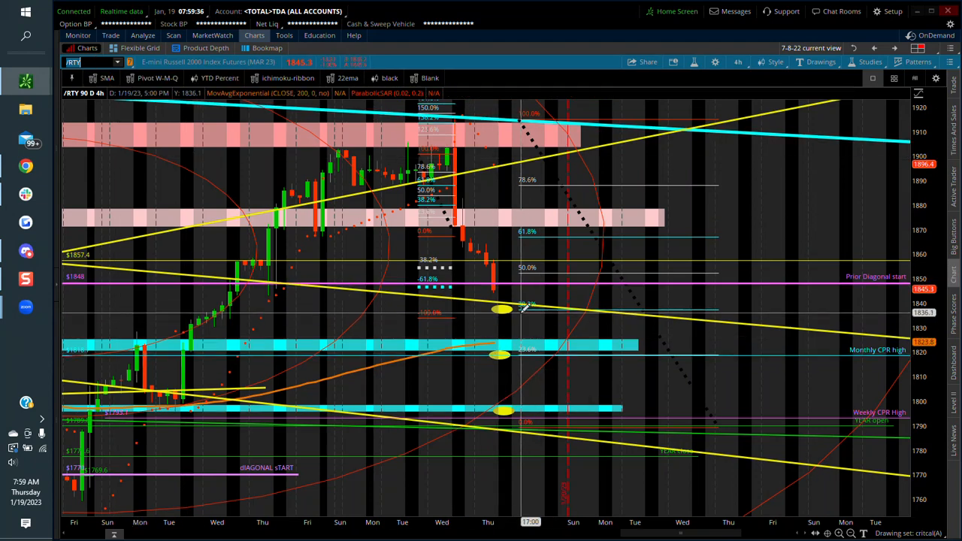
{"action": "mouse_move", "coordinate": [524, 308]}
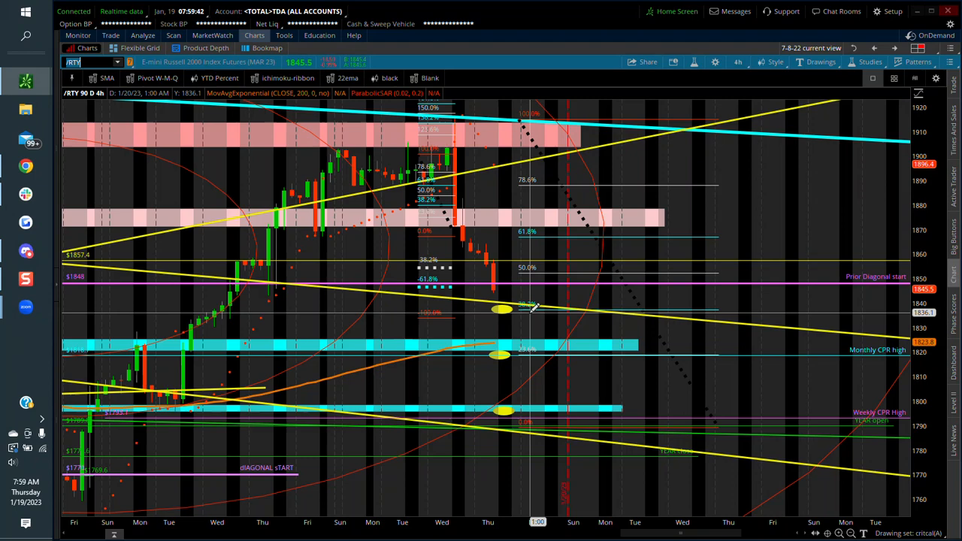
{"action": "mouse_move", "coordinate": [337, 310]}
{"action": "type", "text": "/ES"}
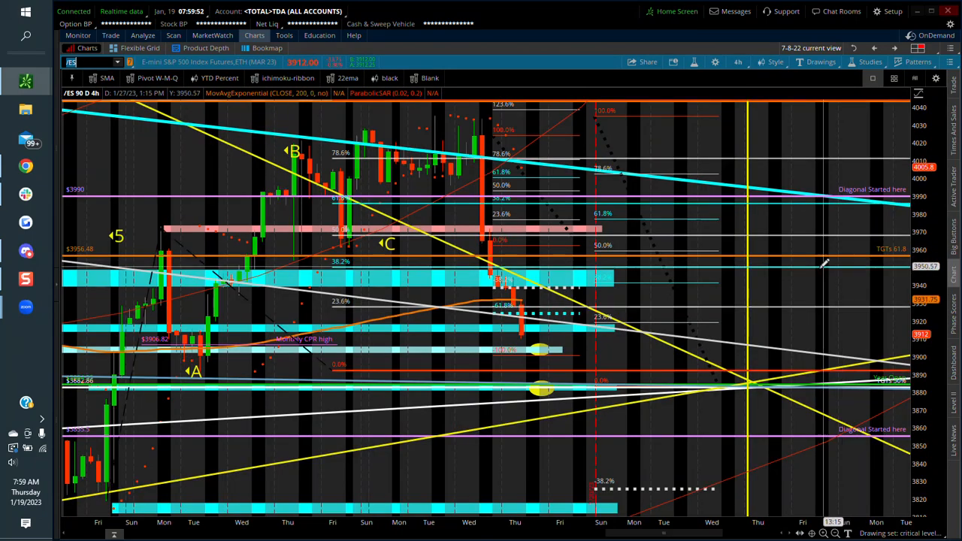
{"action": "mouse_move", "coordinate": [686, 303]}
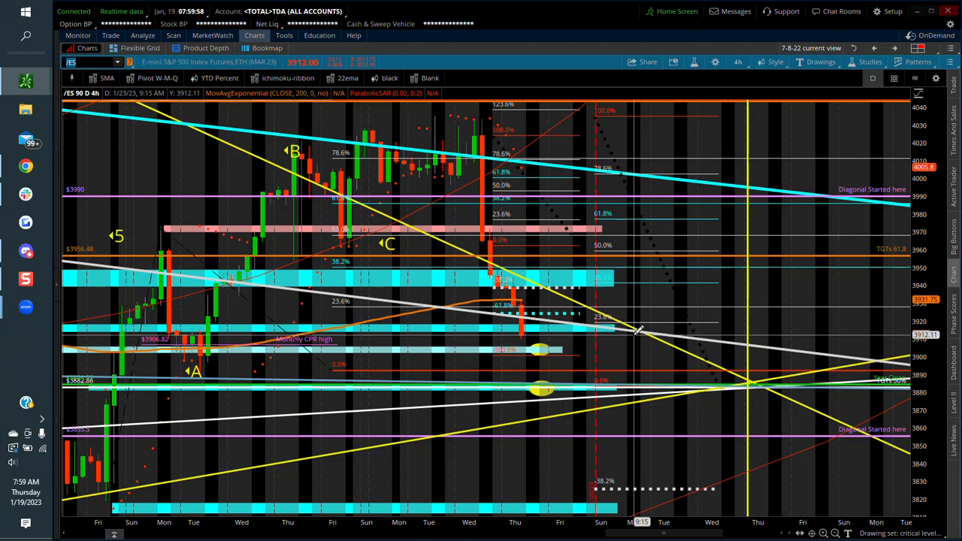
{"action": "mouse_move", "coordinate": [608, 319]}
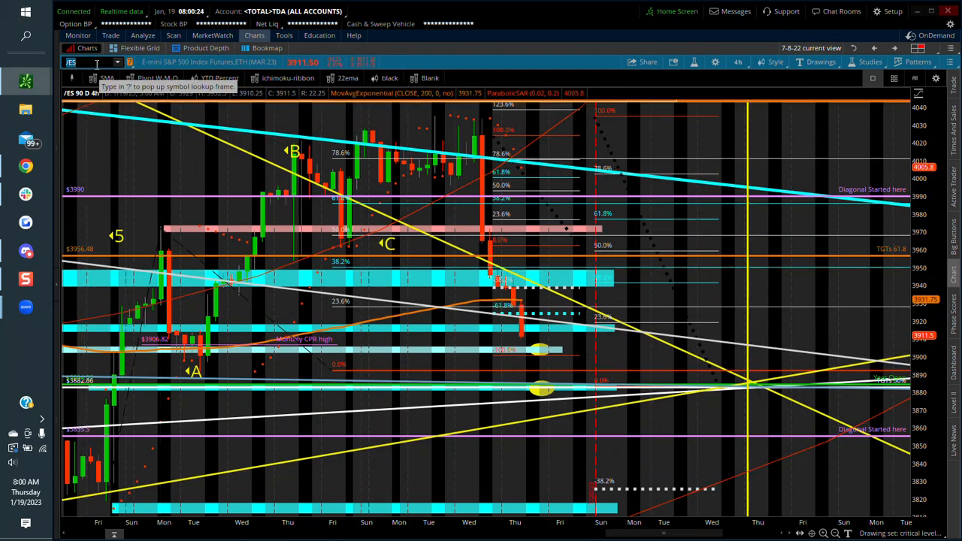
Change the chart symbol from /ES to /NQ via the symbol box.
{"action": "type", "text": "/NQ"}
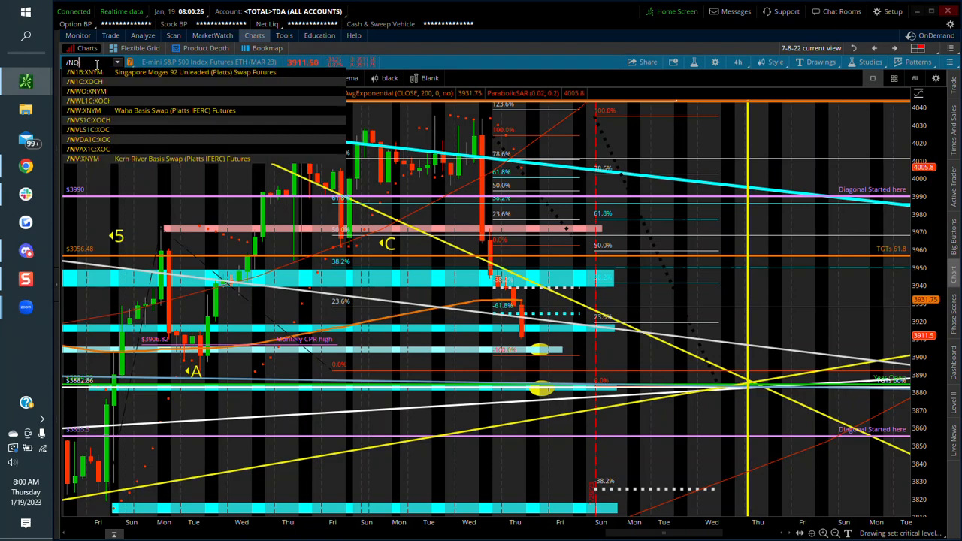
{"action": "type", "text": "/NQ"}
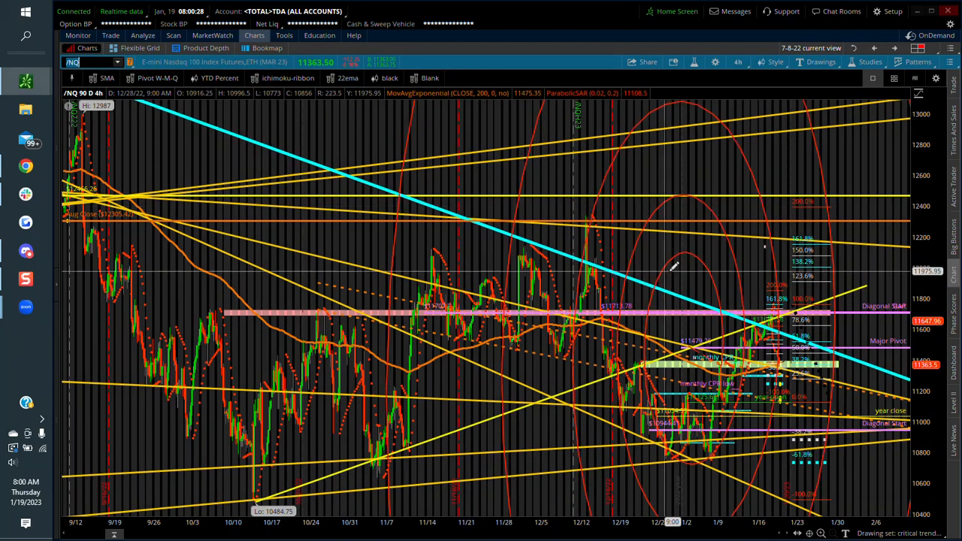